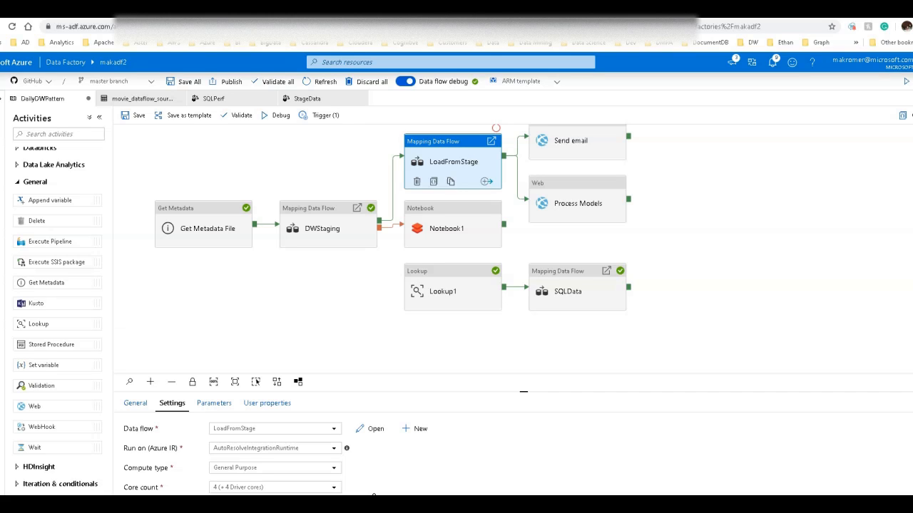
mouse_move(445, 388)
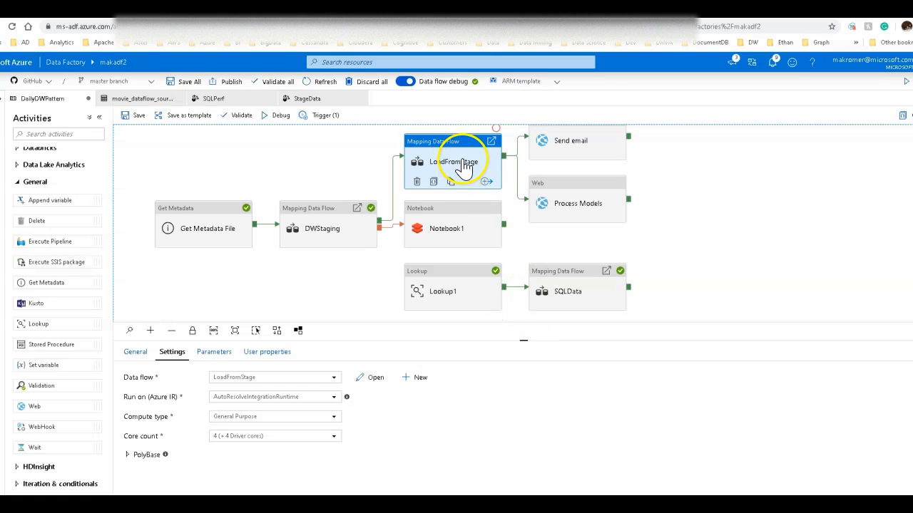
mouse_move(369, 439)
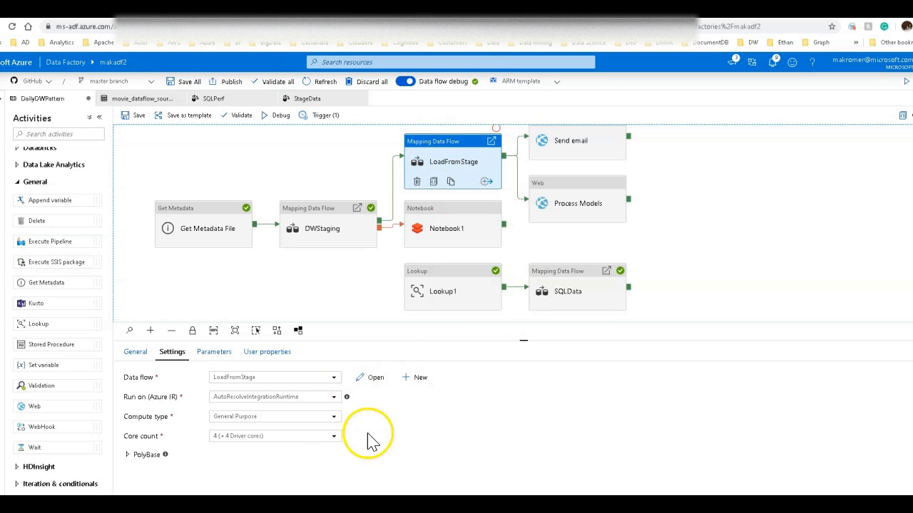
mouse_move(278, 397)
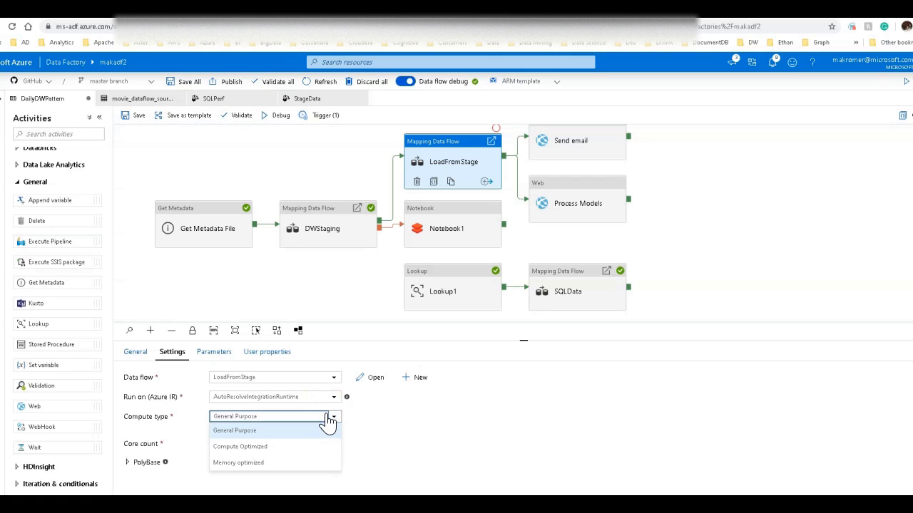
- Keep General Purpose compute and set LoadFromStage's 'Run on (Azure IR)' to dataflowcluster
left_click(234, 431)
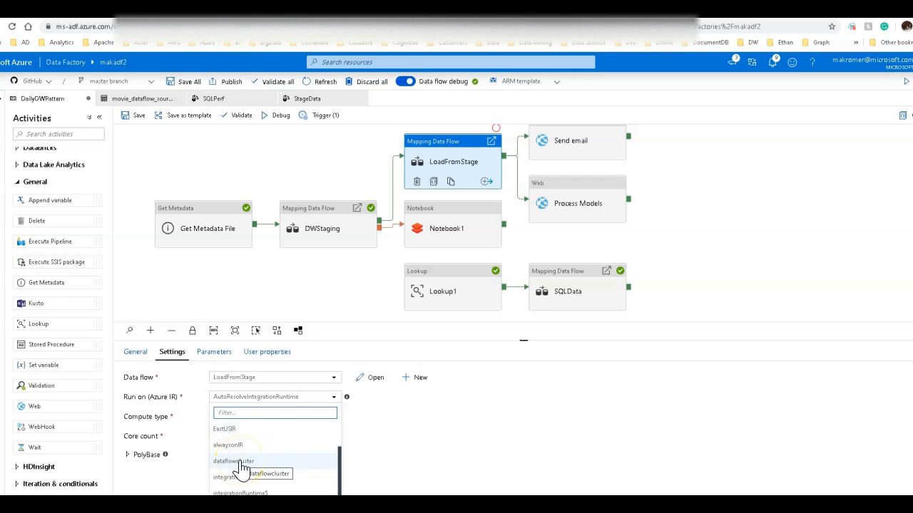
left_click(234, 460)
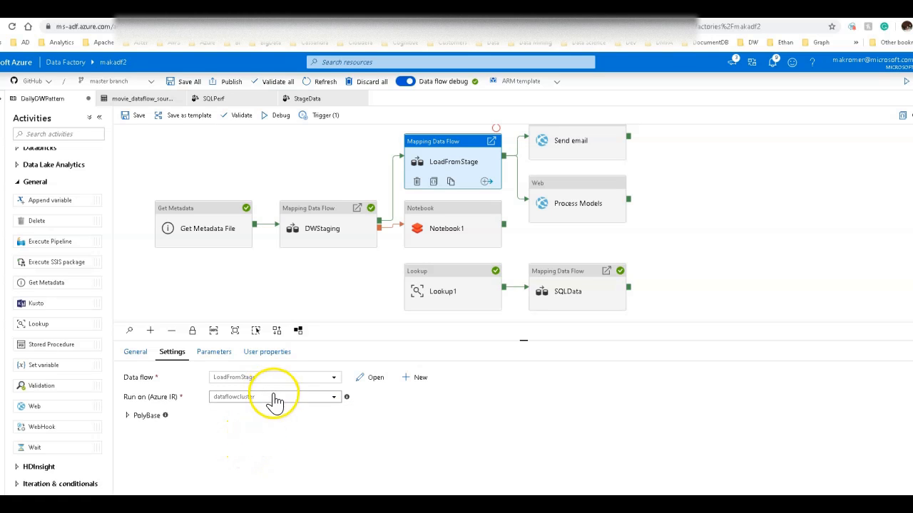
- Switch LoadFromStage to AutoResolveIntegrationRuntime with Memory optimized compute and 16 cores
left_click(273, 396)
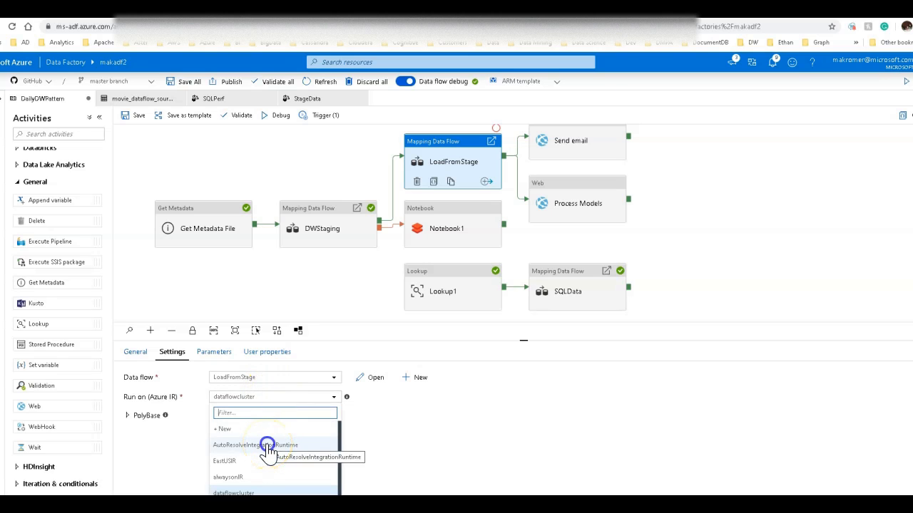
left_click(256, 445)
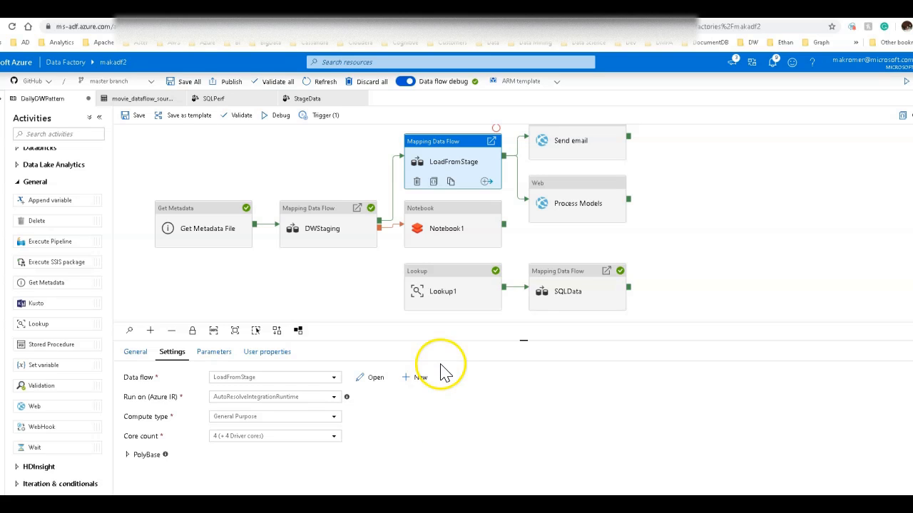
mouse_move(353, 435)
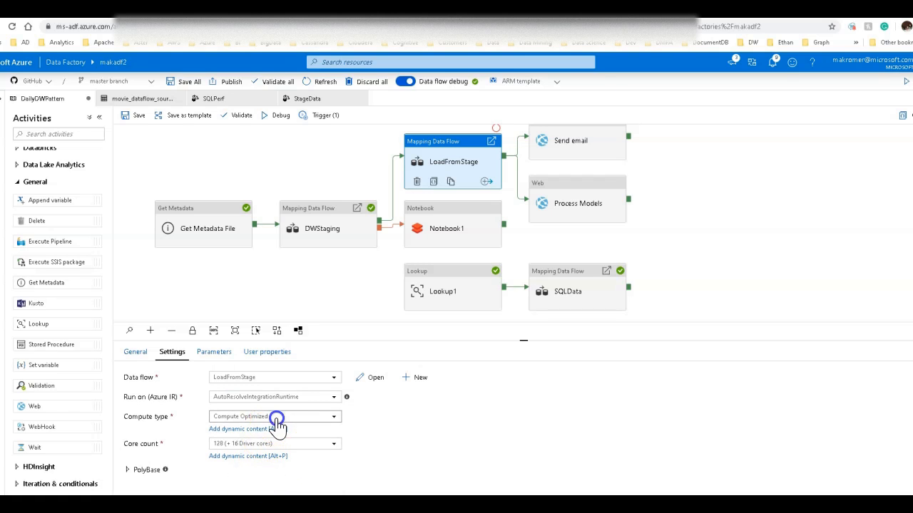
left_click(274, 417)
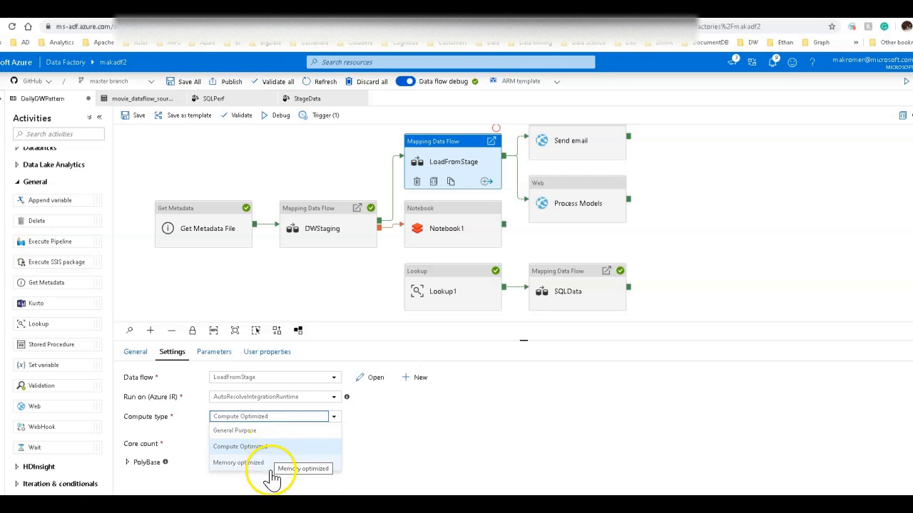
left_click(238, 462)
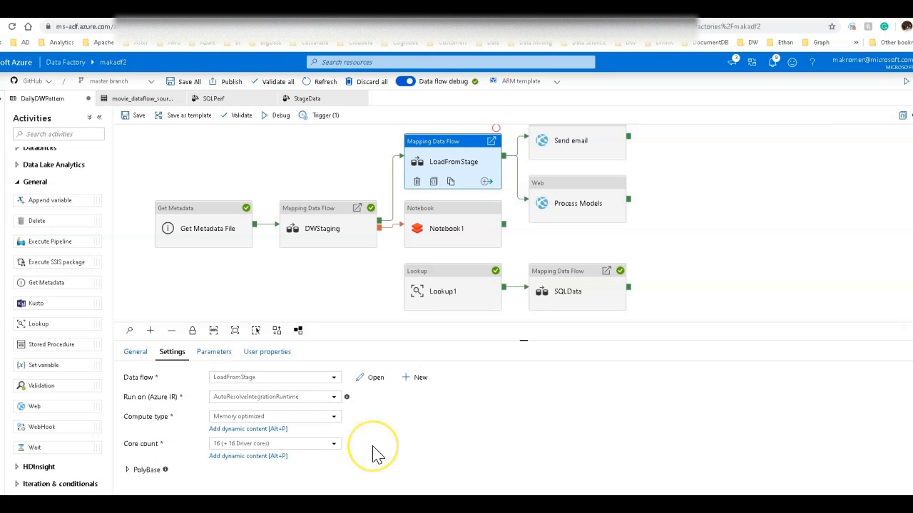
mouse_move(378, 455)
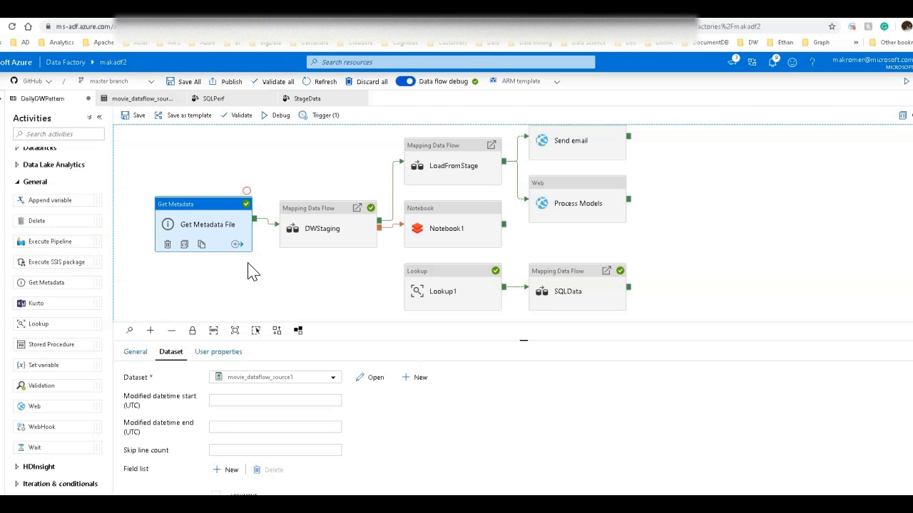
- Open the movie_dataflow_source1 CSV dataset behind Get Metadata File to see its blob storage settings
left_click(322, 228)
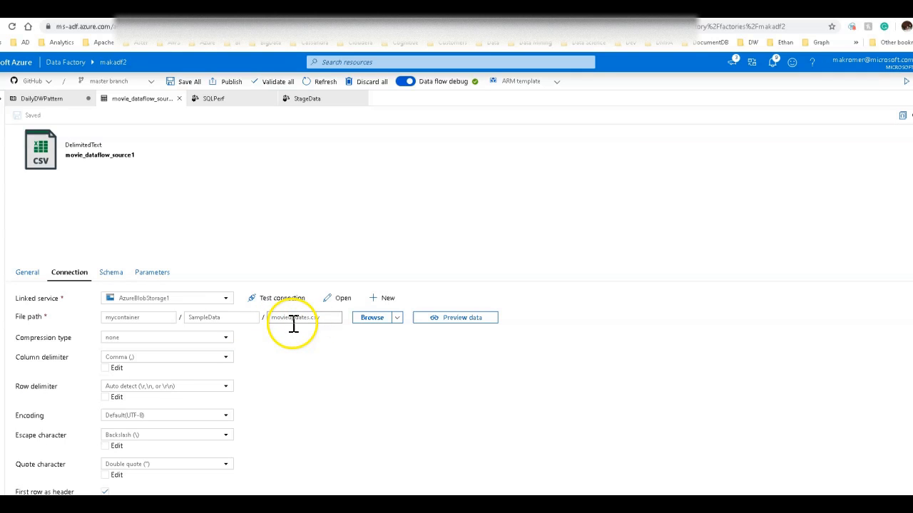
- Return to the pipeline canvas showing Get Metadata File's movie_dataflow_source1 dataset settings
left_click(40, 99)
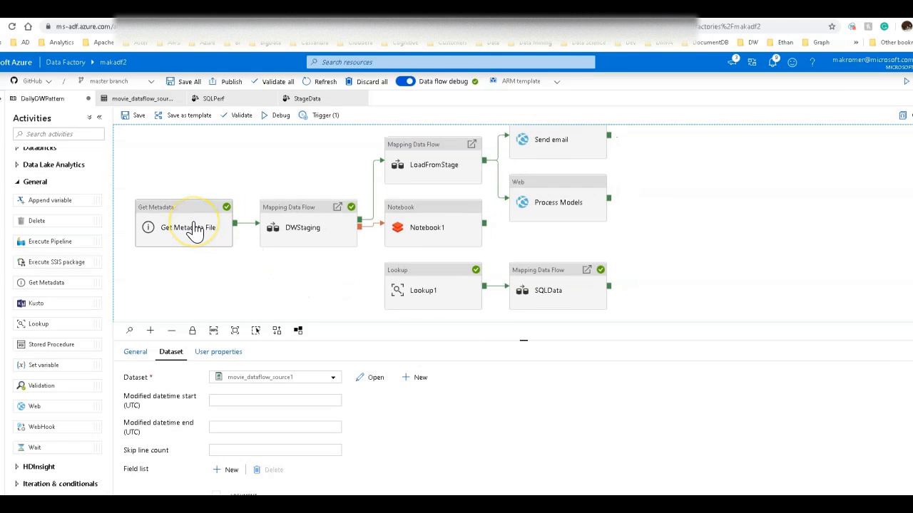
- View DWStaging's core count expression (128/64/8 by file size) and the Get Metadata File settings
left_click(298, 235)
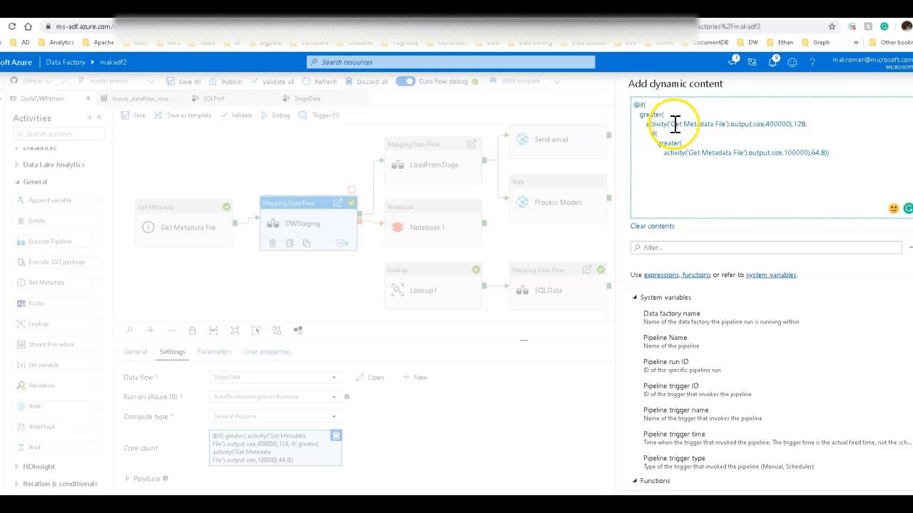
mouse_move(764, 124)
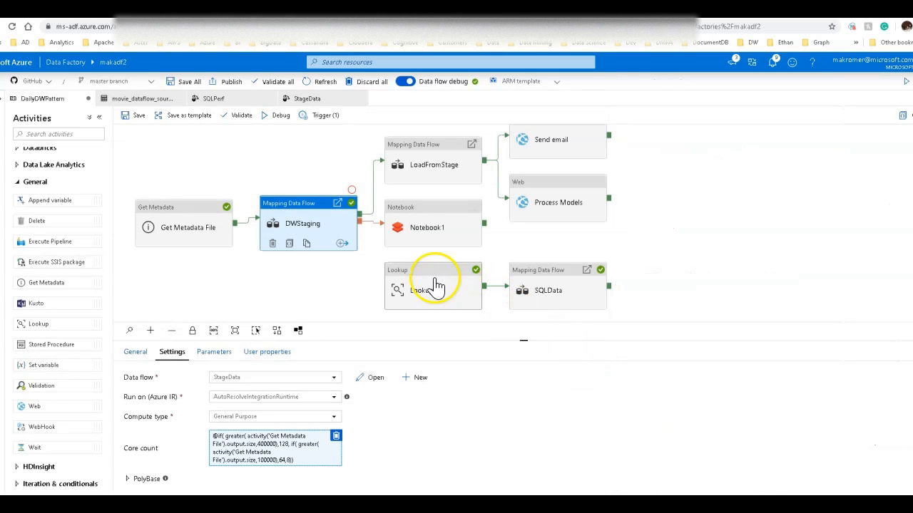
left_click(164, 225)
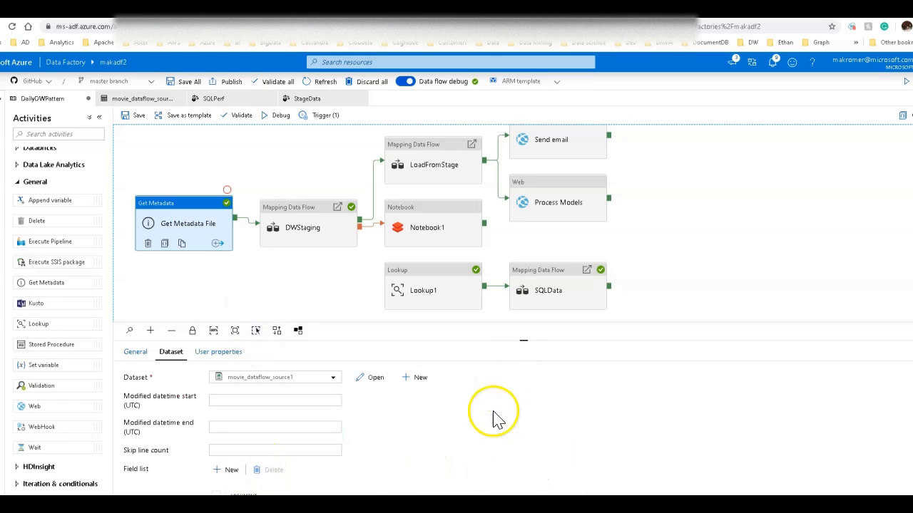
mouse_move(677, 463)
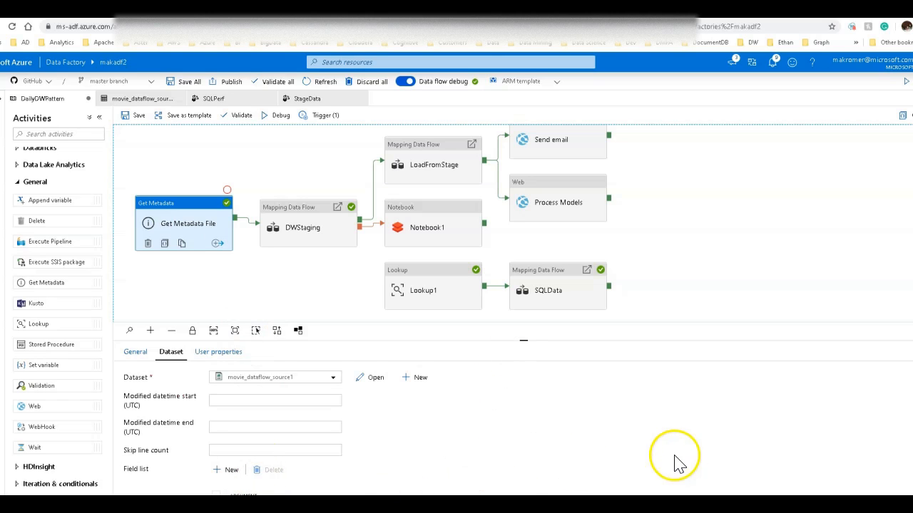
scroll("down", 3)
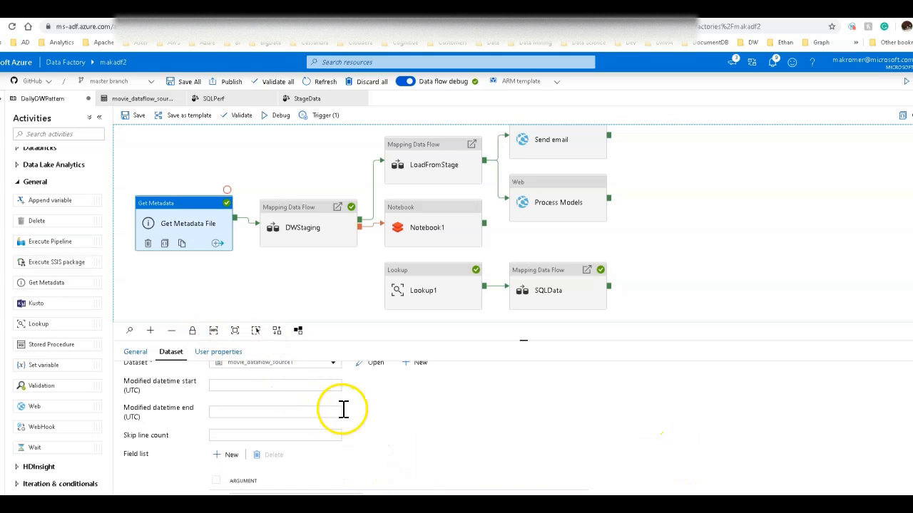
left_click(302, 223)
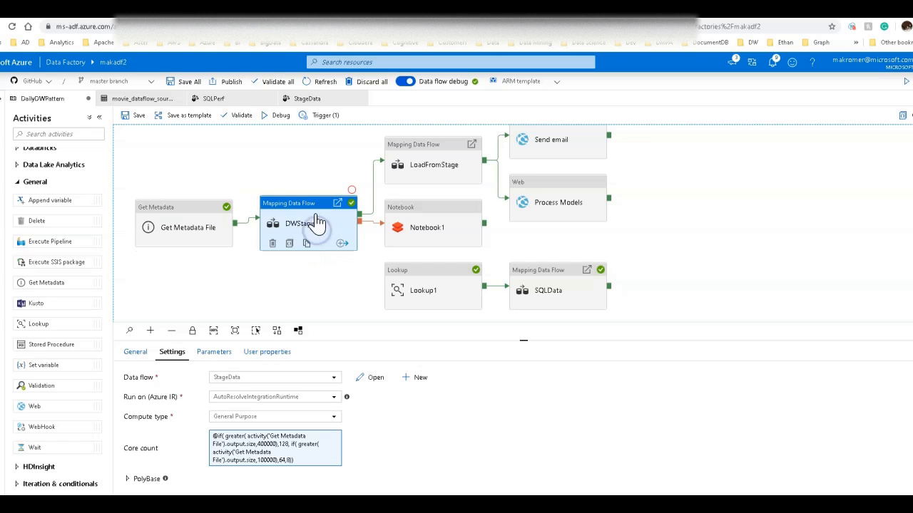
mouse_move(430, 278)
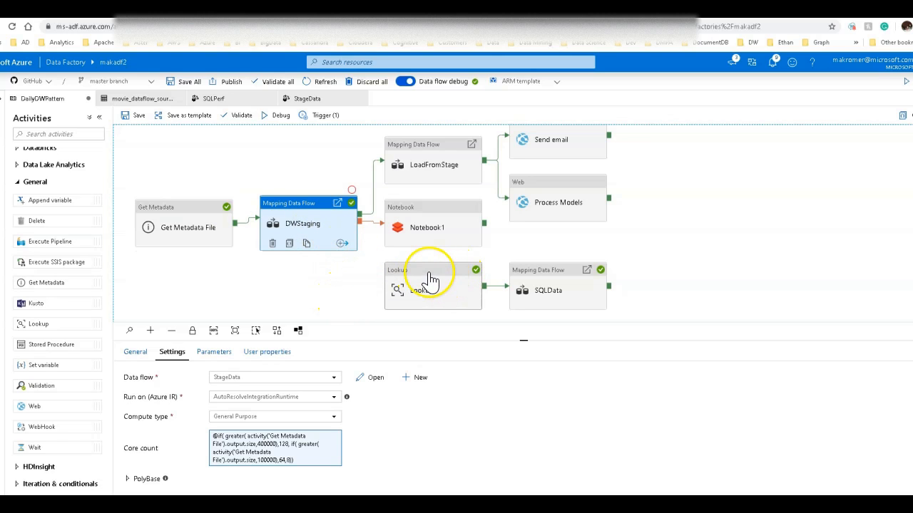
- Review SQLData's core count expression keyed to Lookup1's rowcount and the Lookup1 row count query
left_click(547, 291)
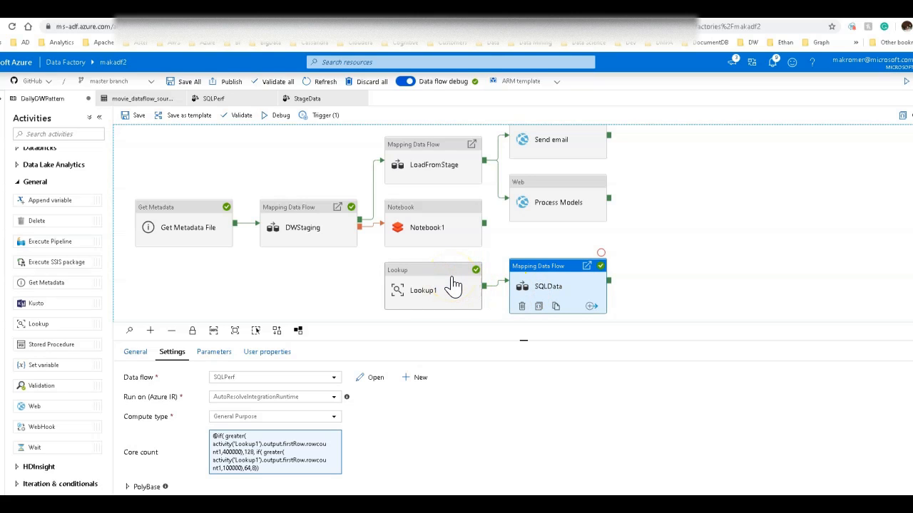
mouse_move(453, 284)
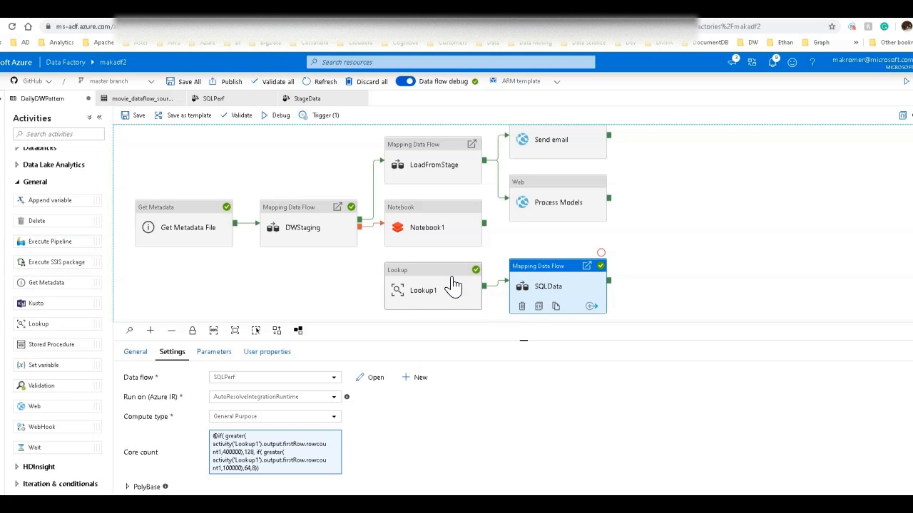
left_click(423, 285)
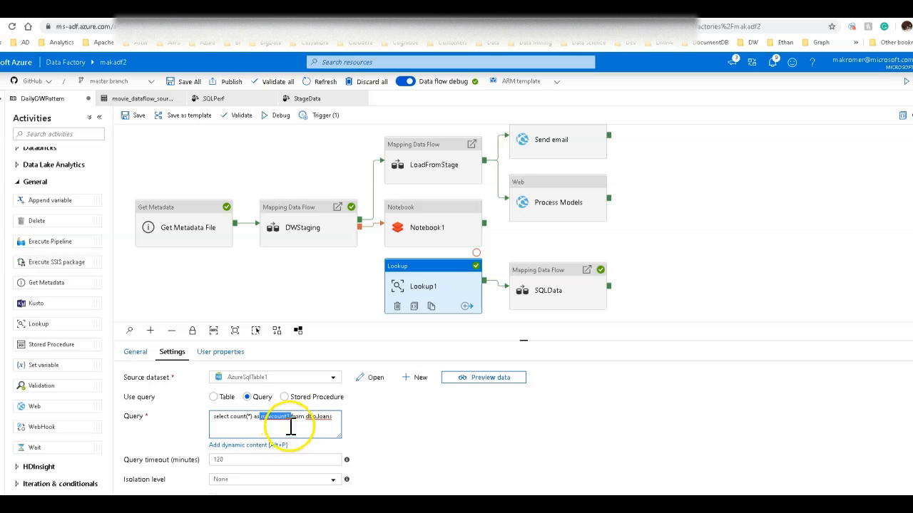
left_click(557, 285)
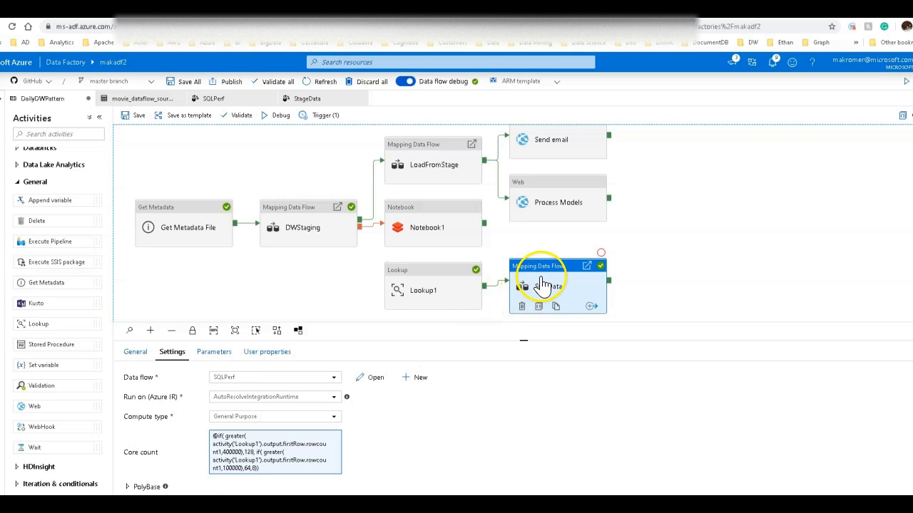
left_click(336, 437)
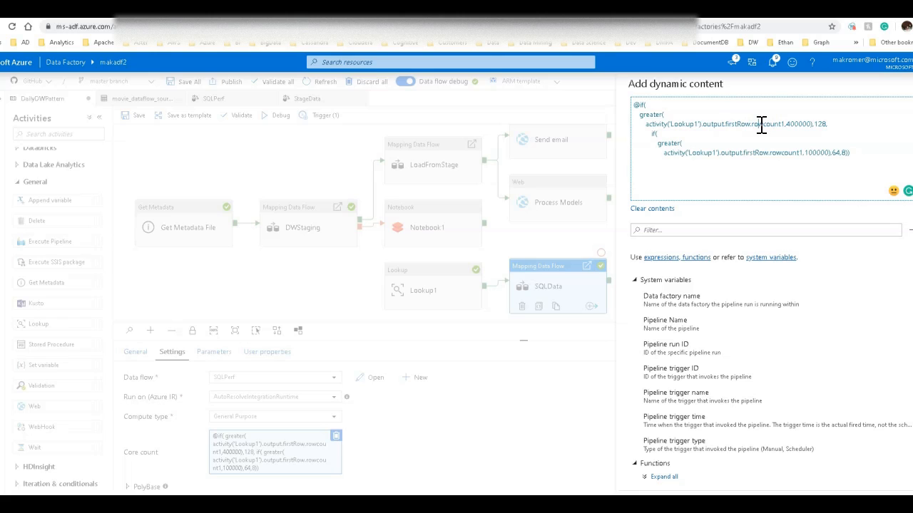
mouse_move(822, 128)
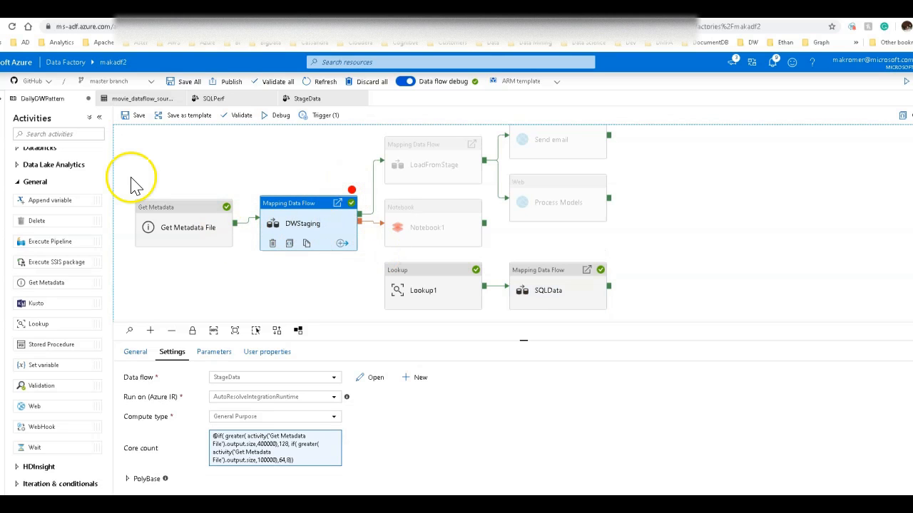
mouse_move(364, 235)
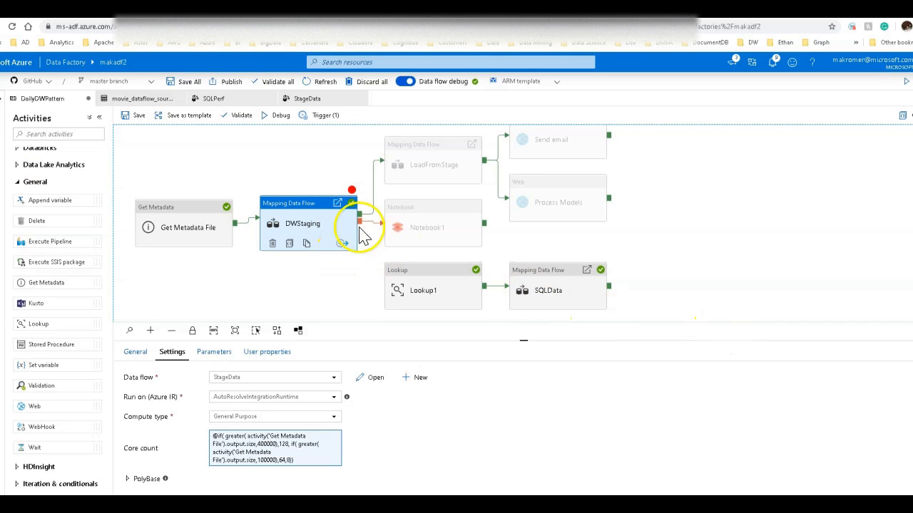
- Start a debug run and inspect the Get Metadata File activity's file size output
left_click(277, 114)
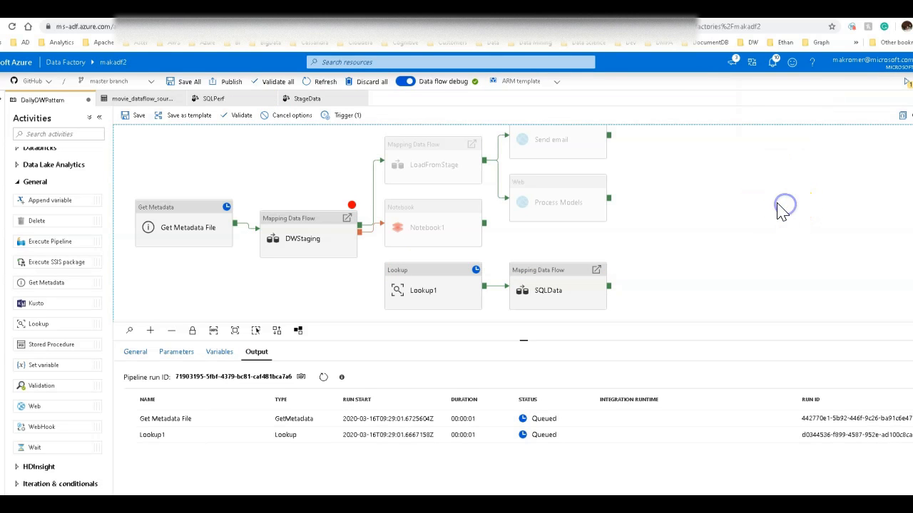
mouse_move(265, 319)
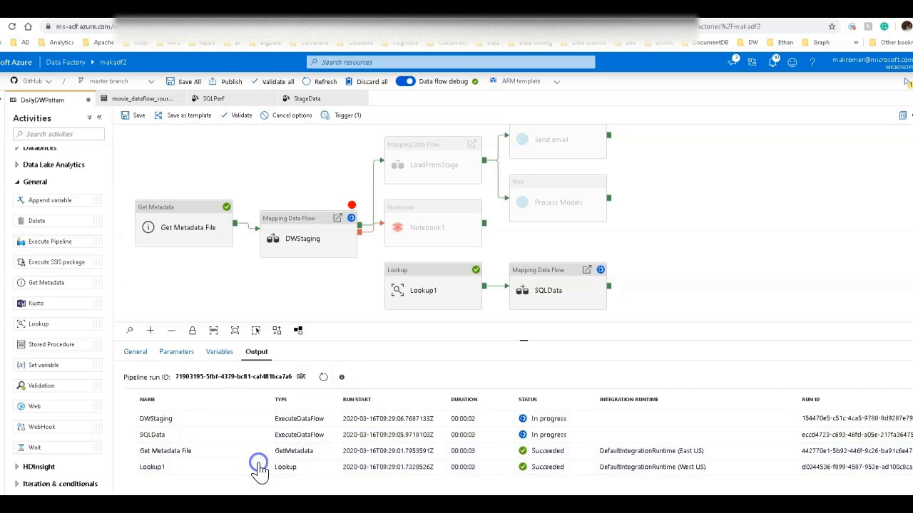
left_click(259, 467)
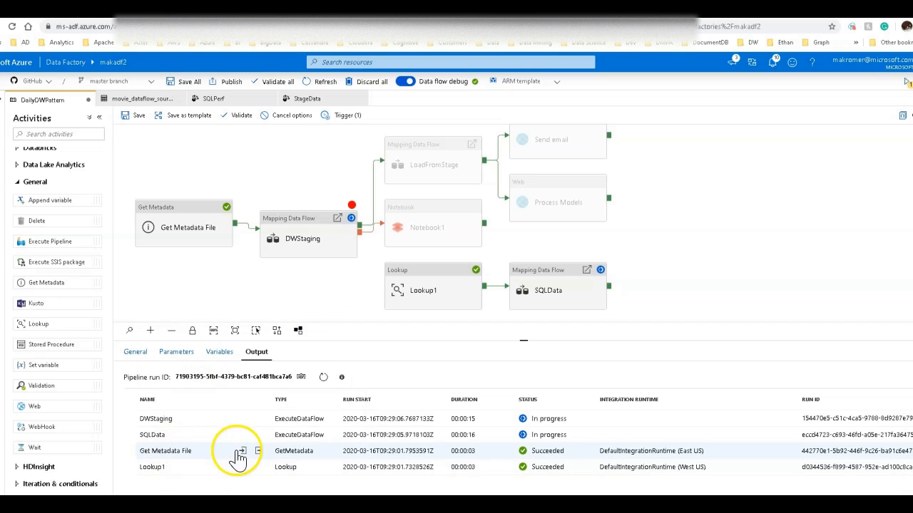
left_click(243, 451)
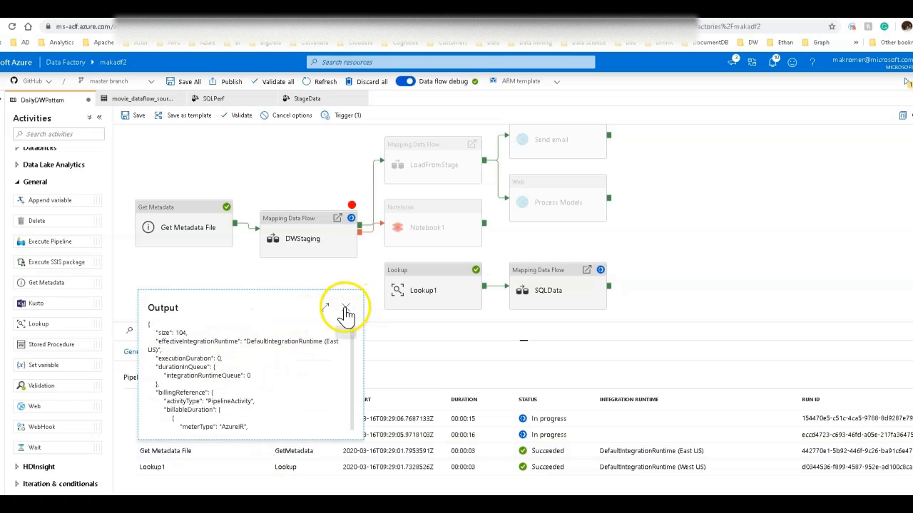
left_click(345, 313)
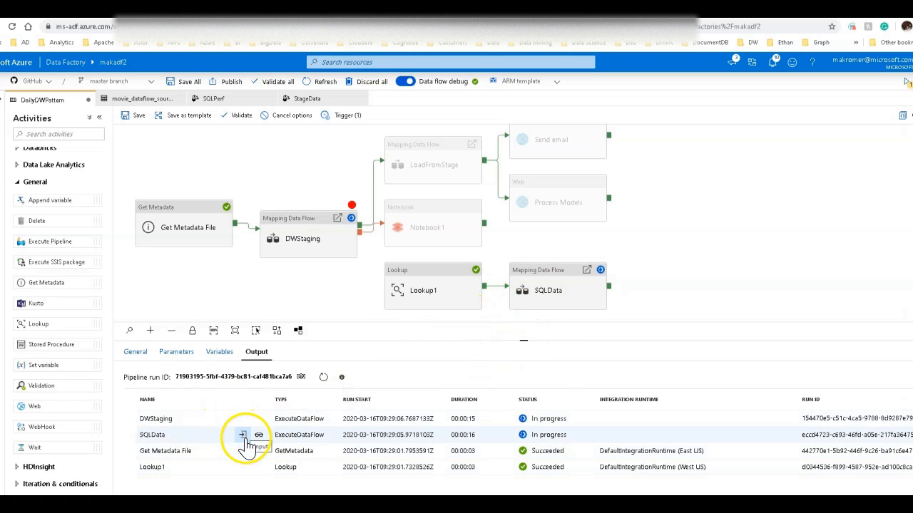
- Inspect the core count inputs passed to the SQLData and DWStaging data flows
left_click(242, 435)
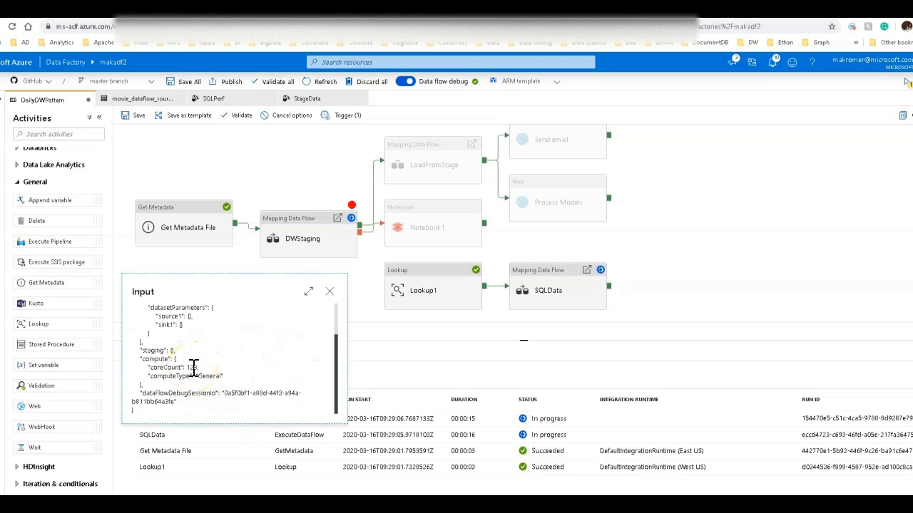
left_click(330, 291)
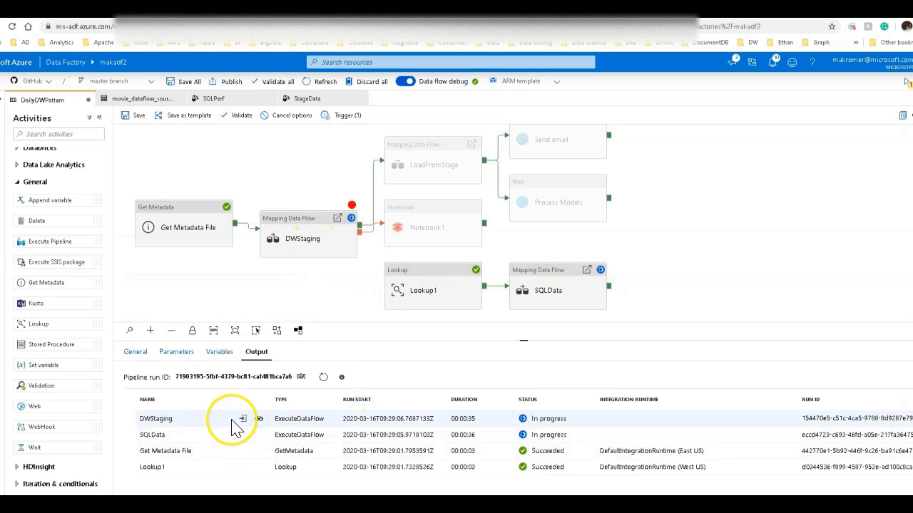
left_click(242, 419)
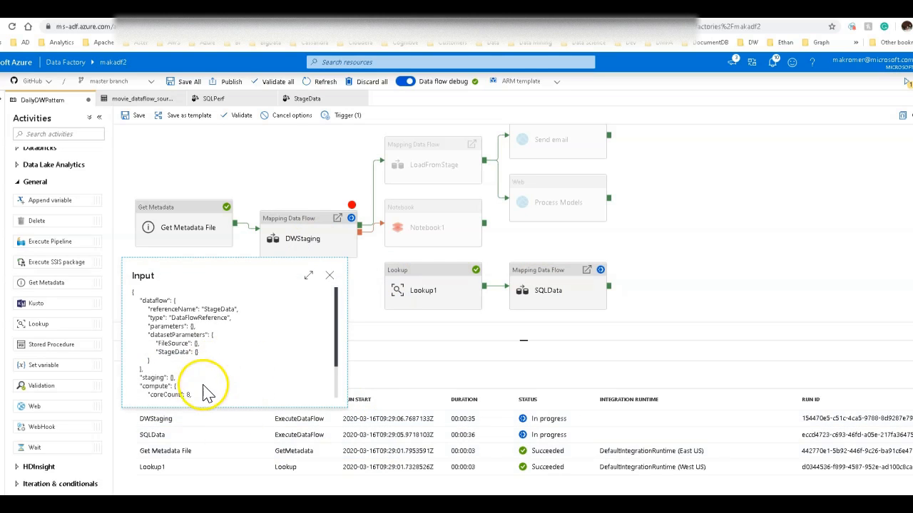
left_click(330, 275)
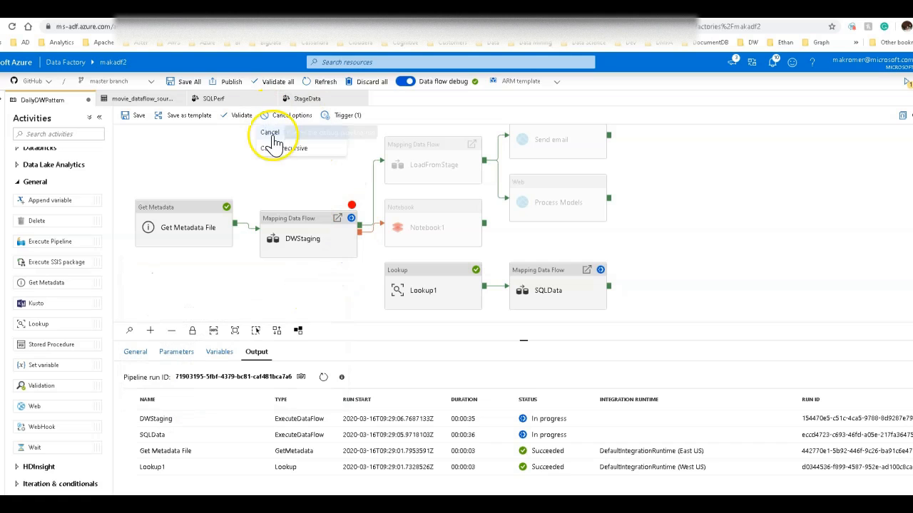
- Cancel the running DailyDWPattern debug run and dismiss the Cancelling notification
left_click(270, 133)
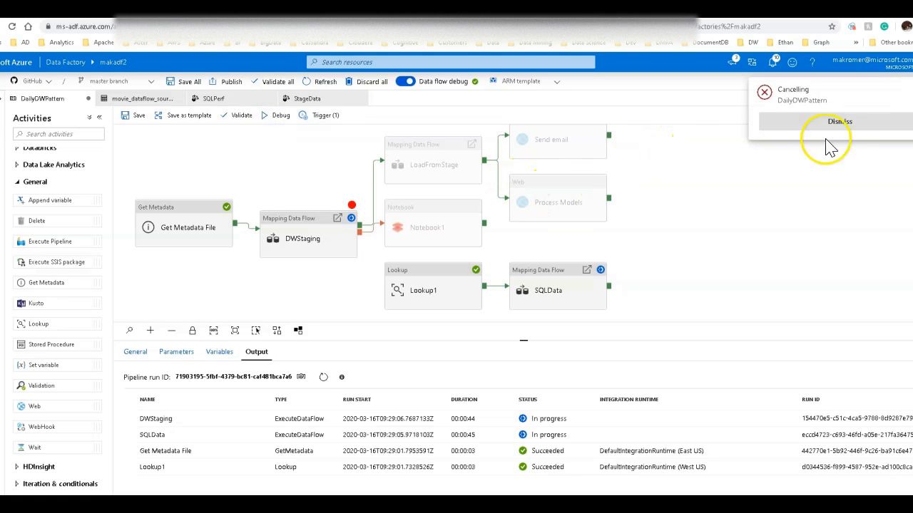
left_click(839, 121)
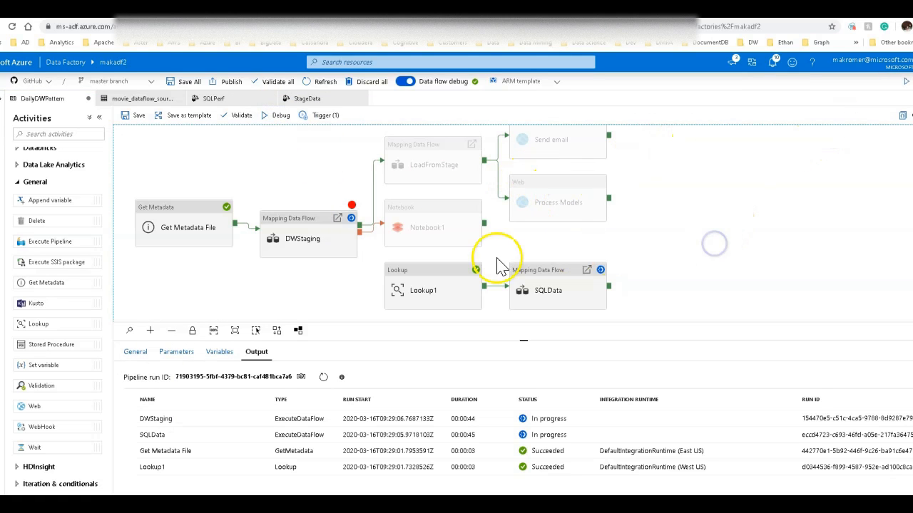
left_click(184, 224)
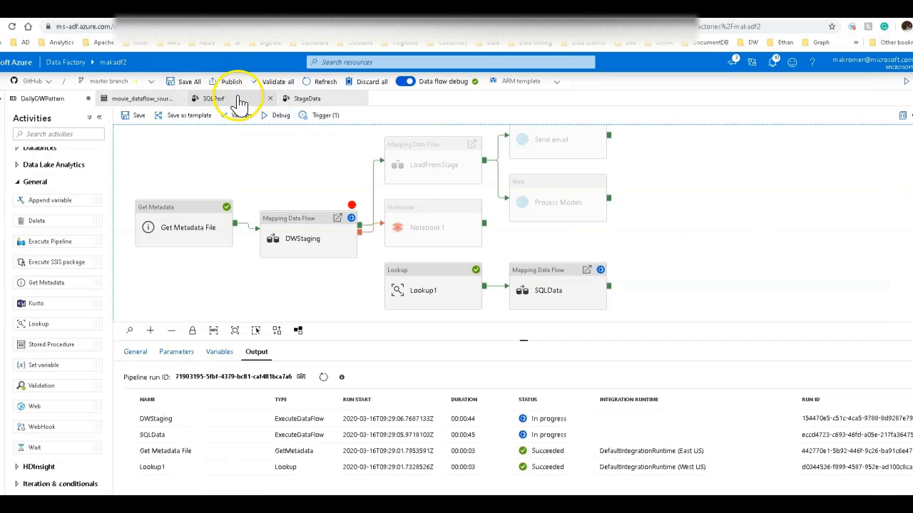
- Browse storage to check the movie_dataflow_source1 source file, then start a fresh debug run
left_click(139, 98)
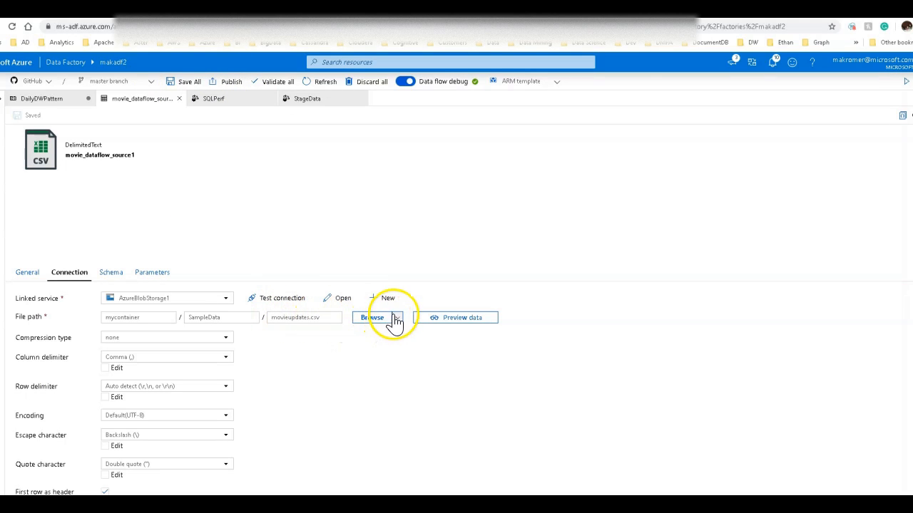
left_click(371, 316)
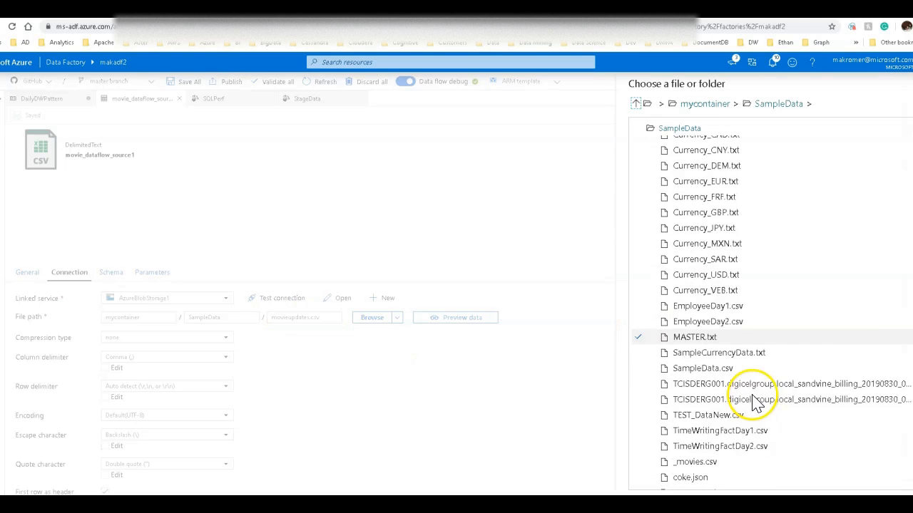
scroll("down", 3)
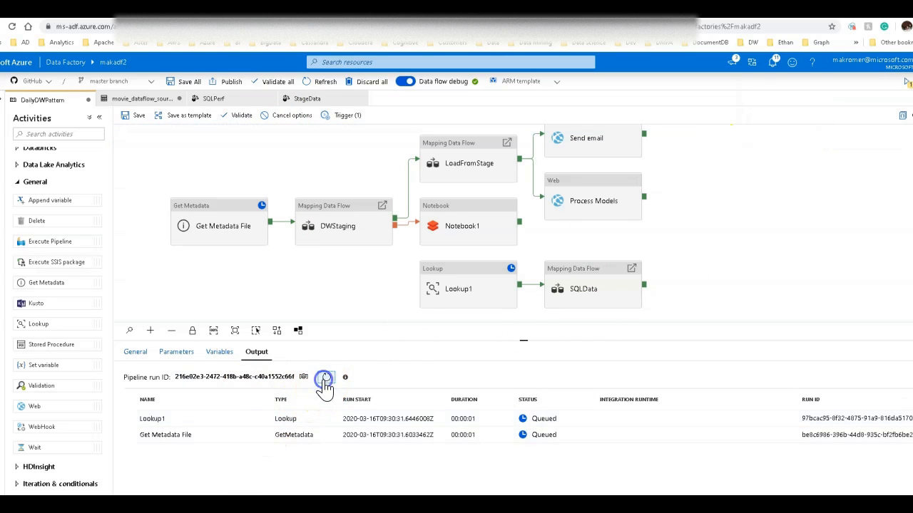
- Refresh the run and confirm file size 441771600 and DWStaging's coreCount of 120
left_click(324, 376)
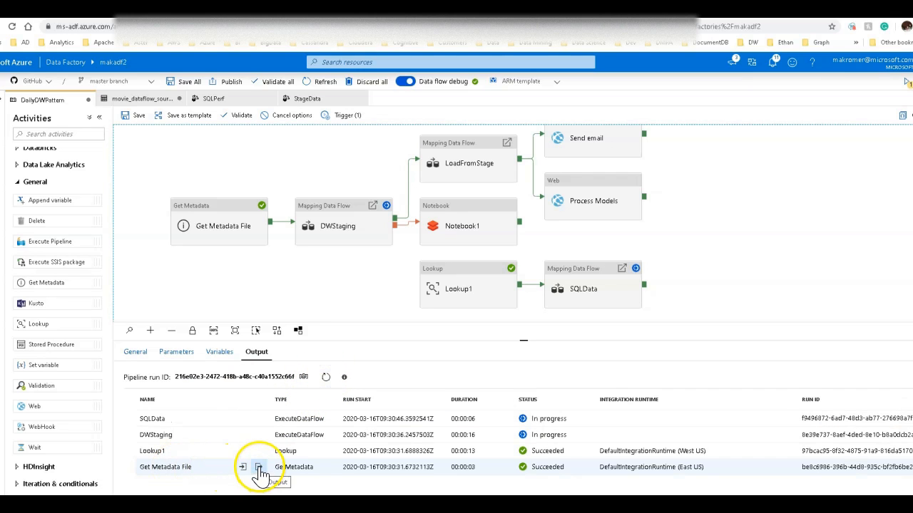
left_click(260, 468)
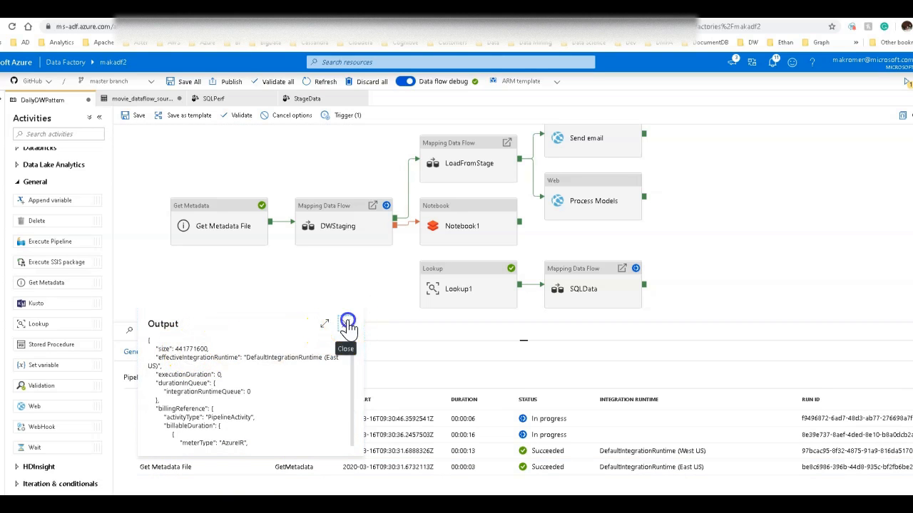
left_click(348, 322)
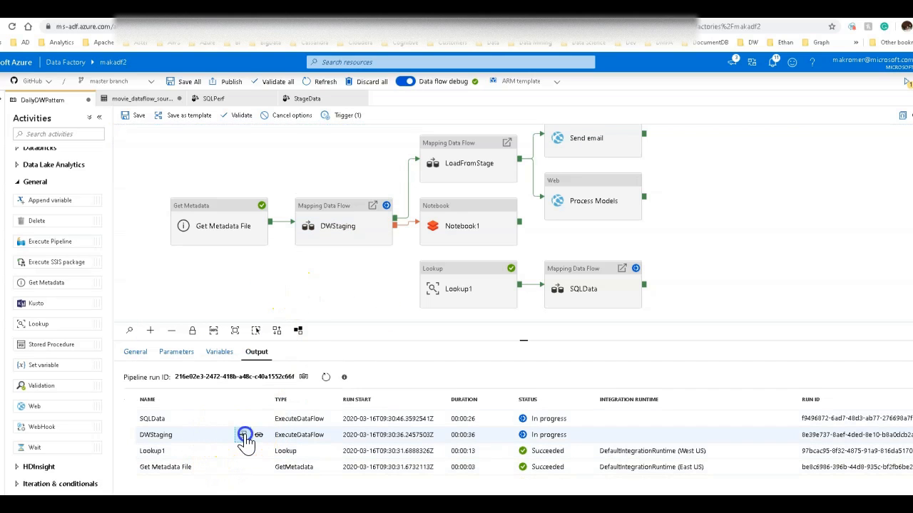
left_click(246, 435)
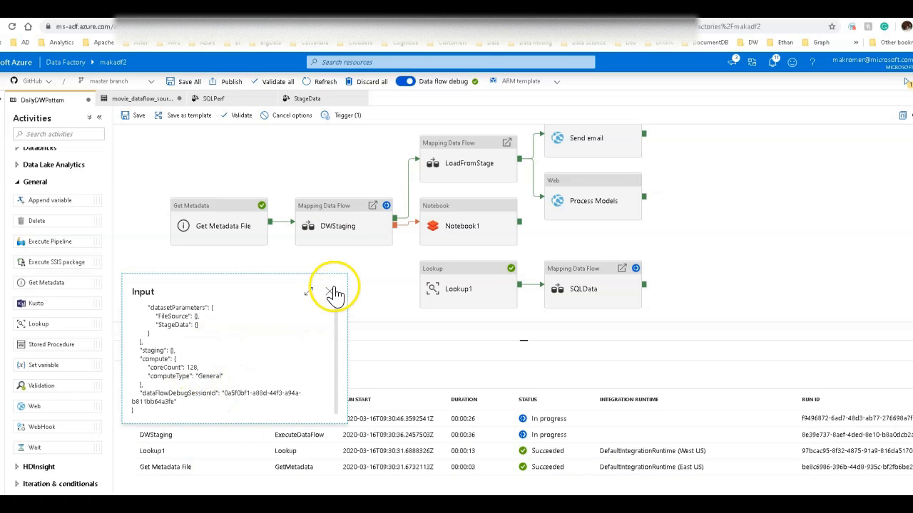
left_click(335, 293)
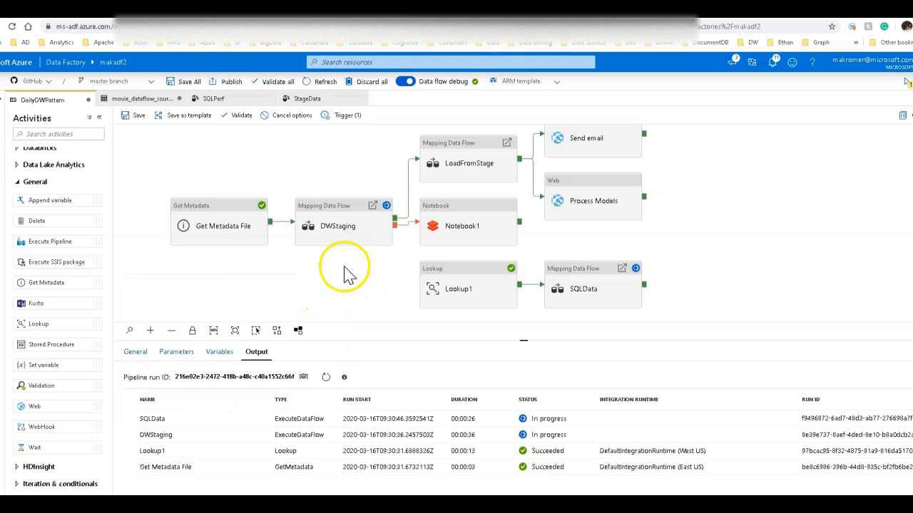
mouse_move(722, 490)
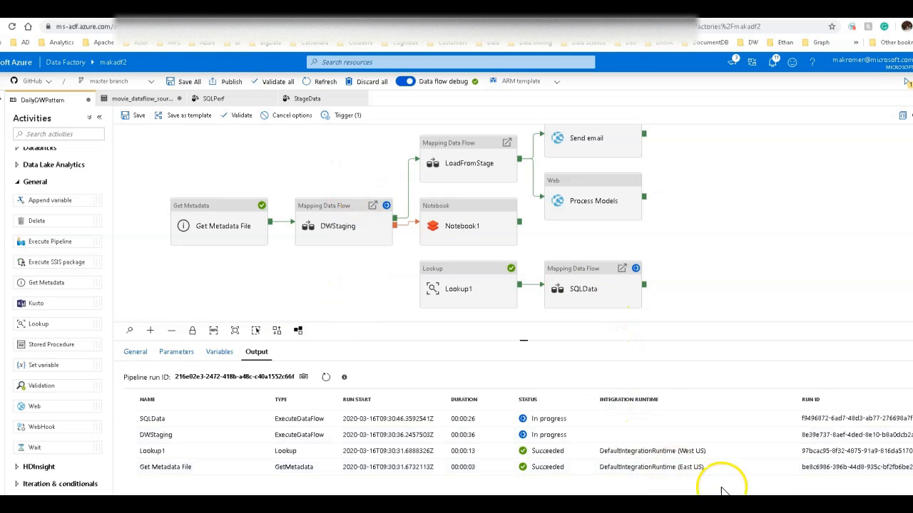